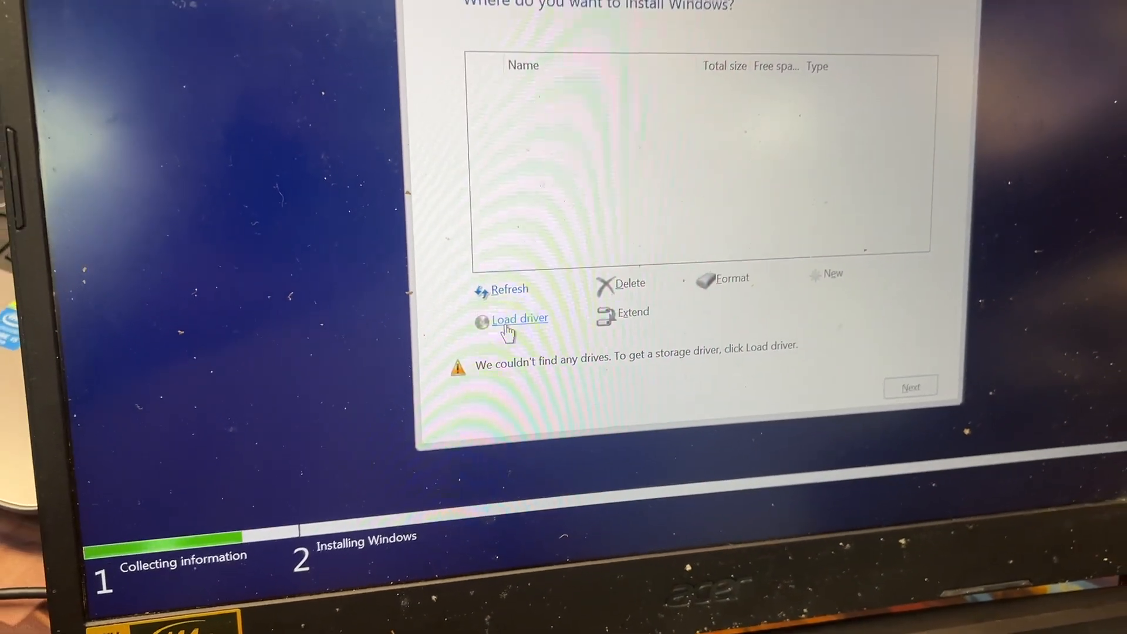
# - Point Load driver at the VMD folder on UPGRADE (C:) as the driver source
pyautogui.click(520, 318)
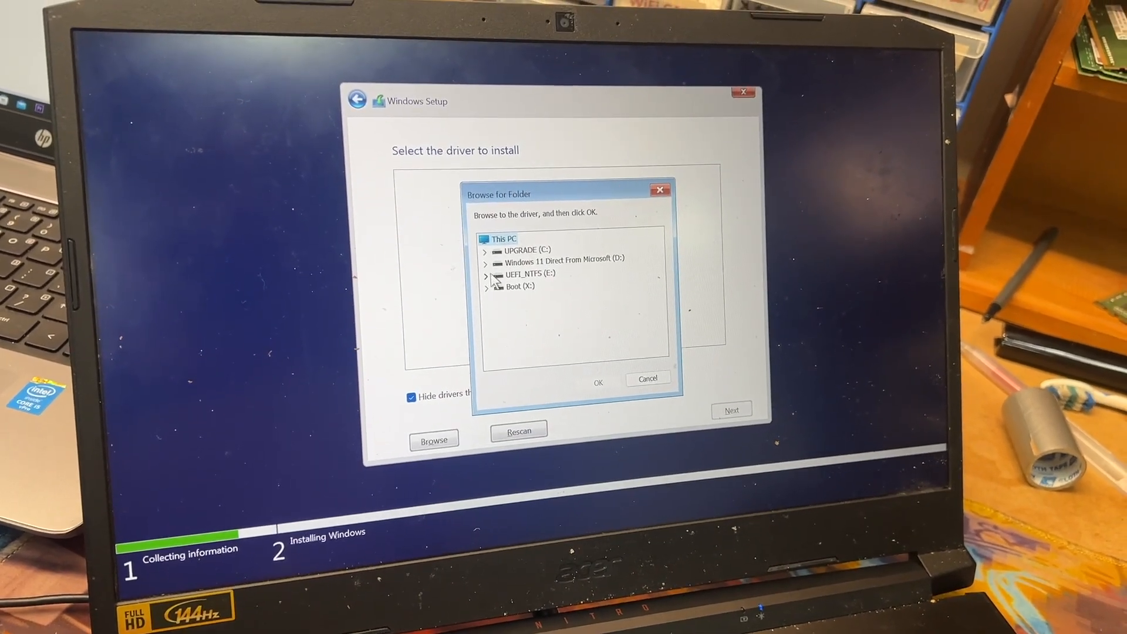
pyautogui.click(486, 249)
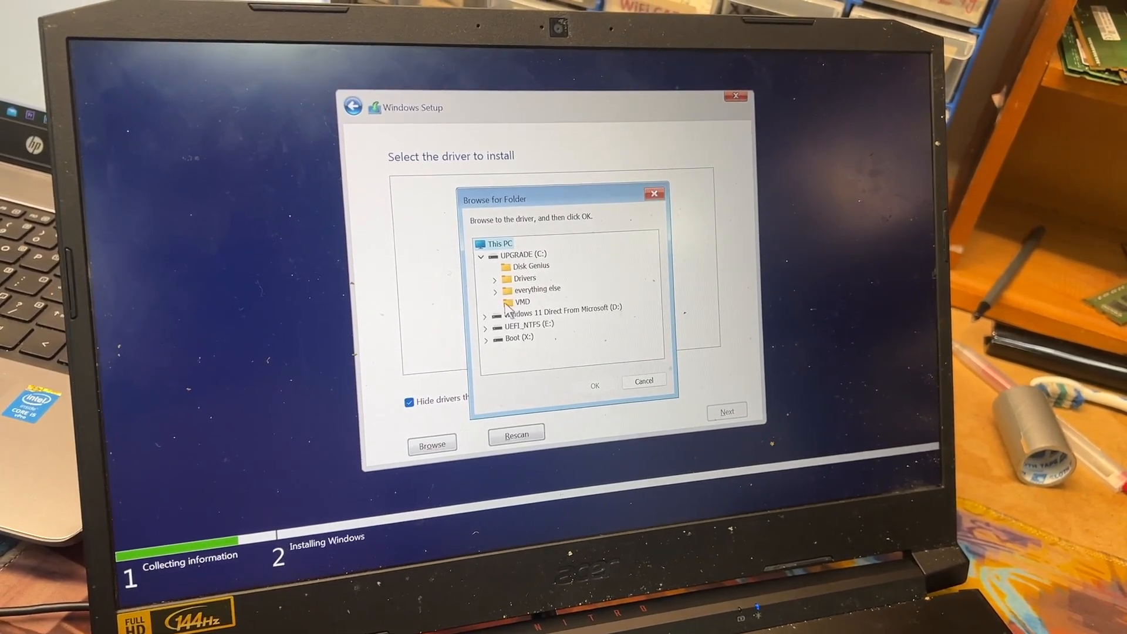
pyautogui.click(594, 382)
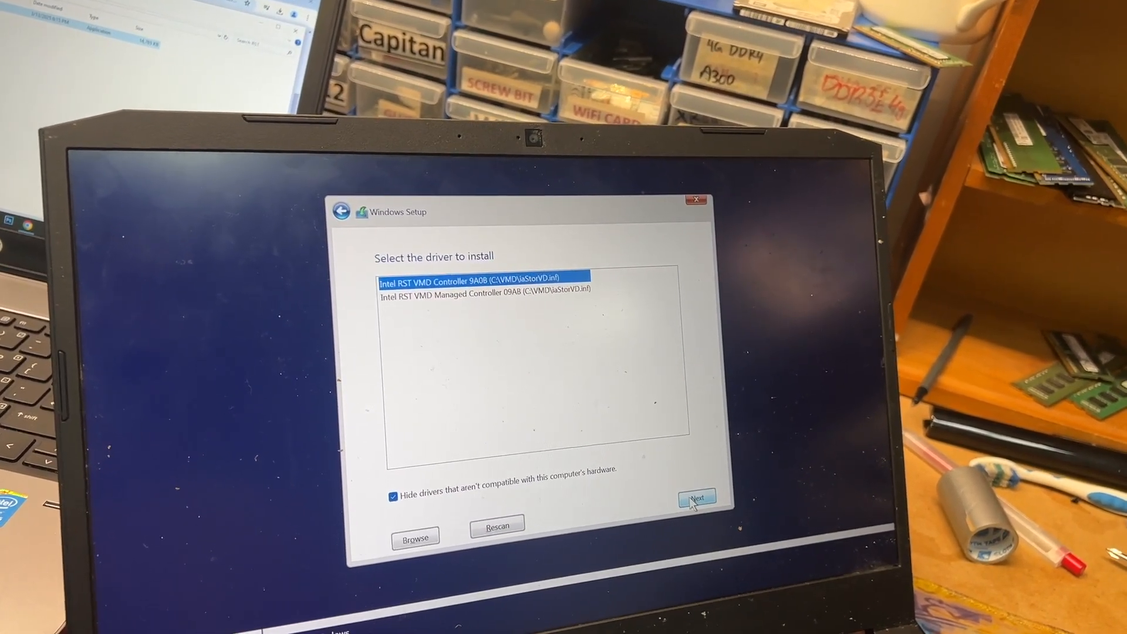
# - Install the Intel RST VMD Controller driver, then request deletion of Drive 2 Partition 1
pyautogui.click(696, 497)
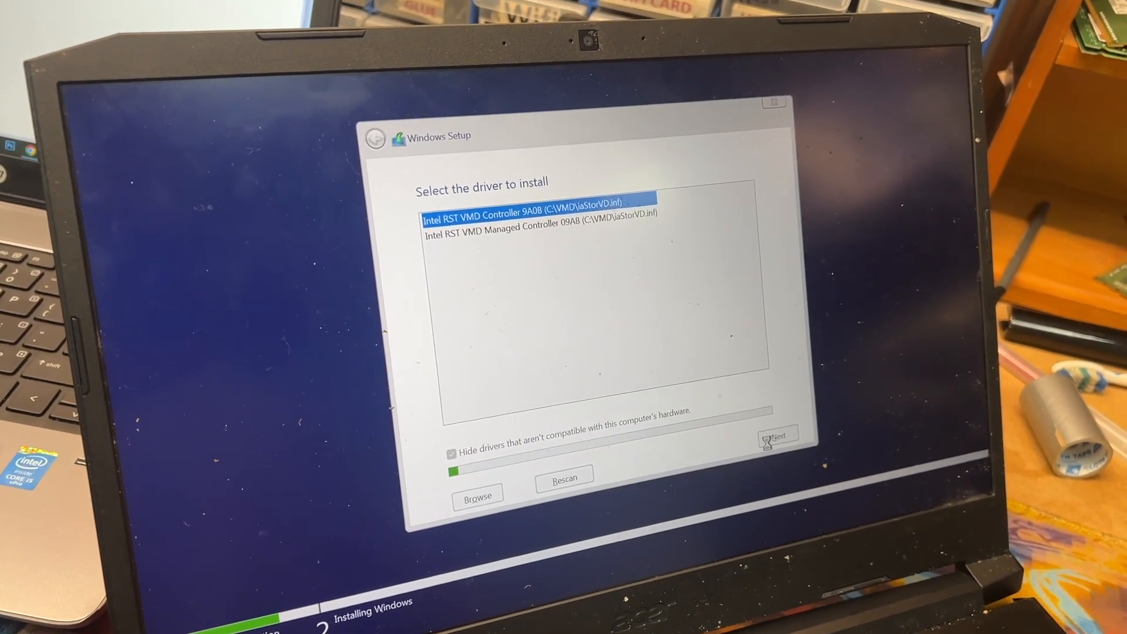
pyautogui.click(776, 437)
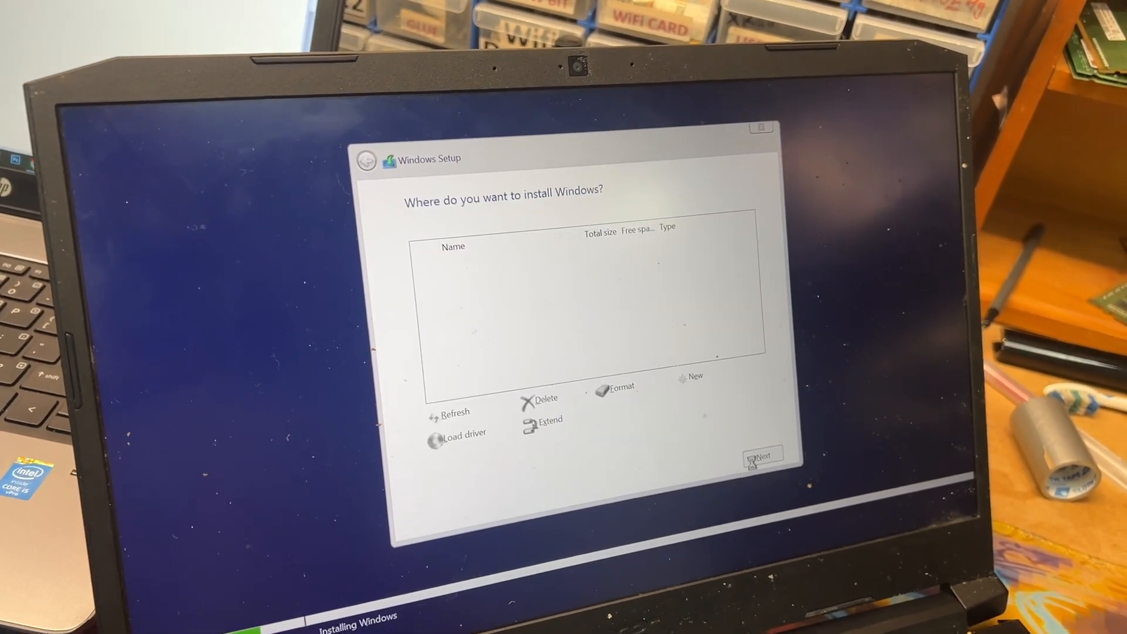
pyautogui.click(544, 398)
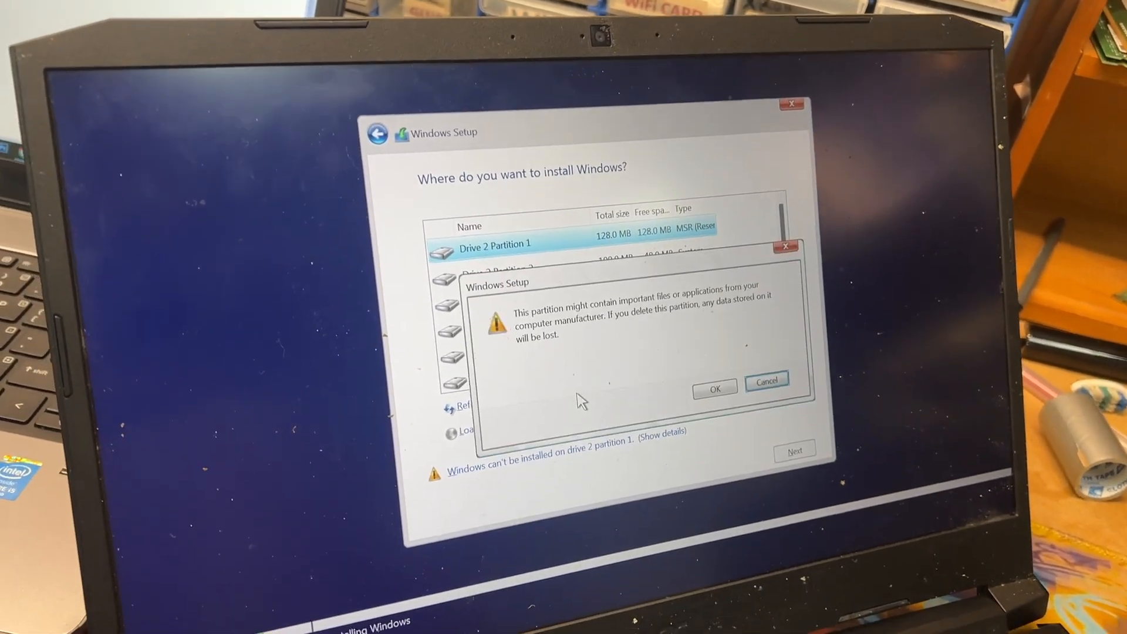
# - Confirm deleting Partition 1 and delete the next Drive 2 partition into unallocated space
pyautogui.click(714, 387)
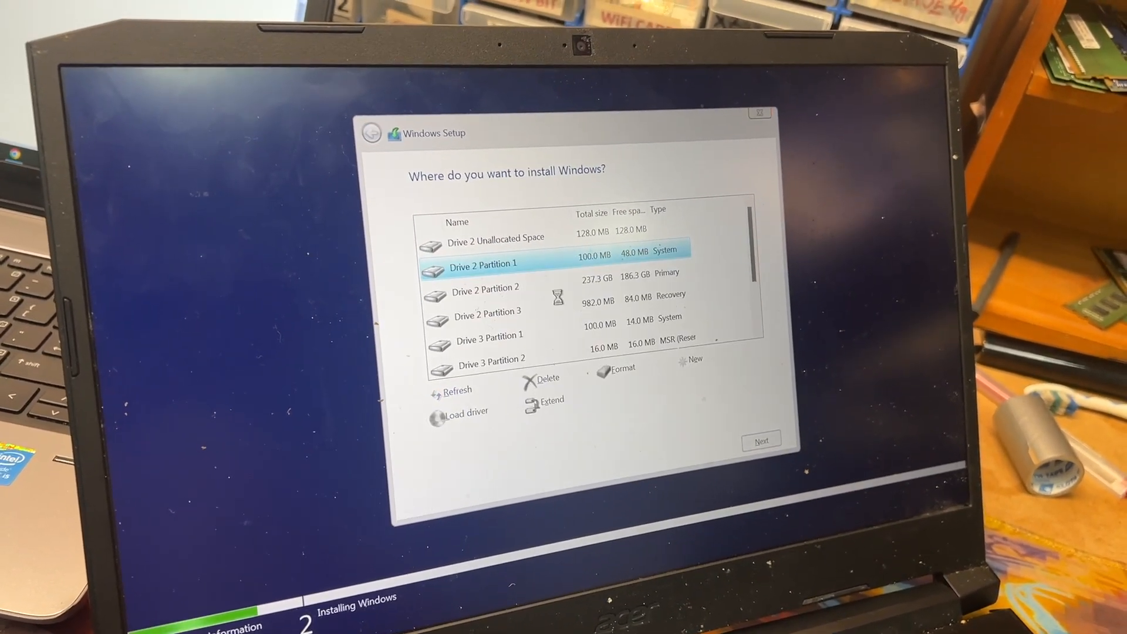
pyautogui.click(546, 377)
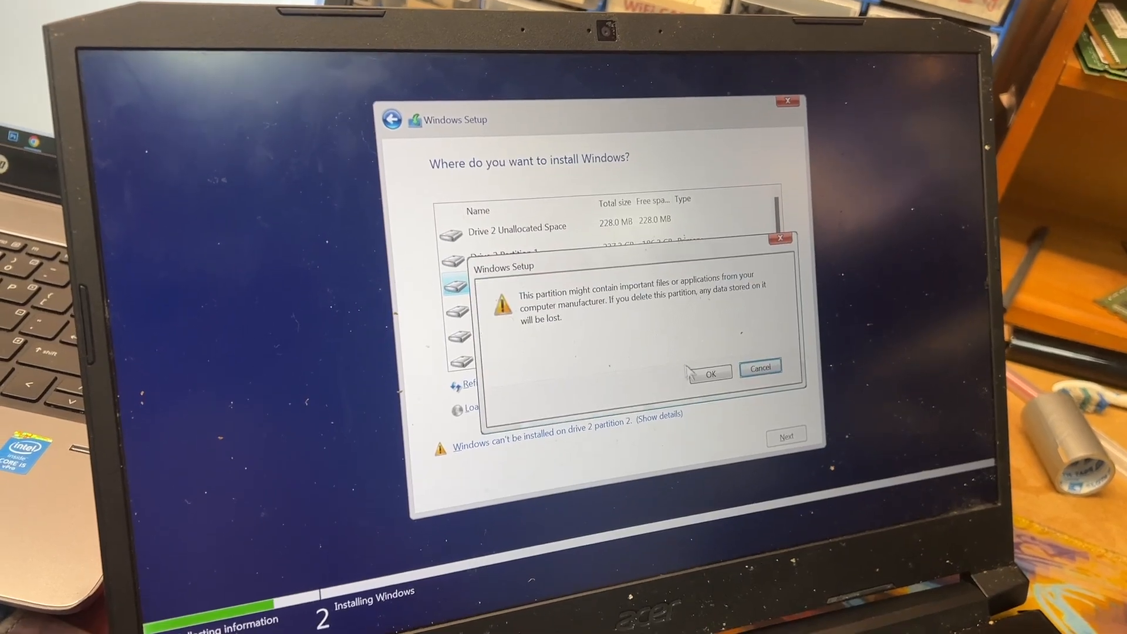
pyautogui.click(709, 372)
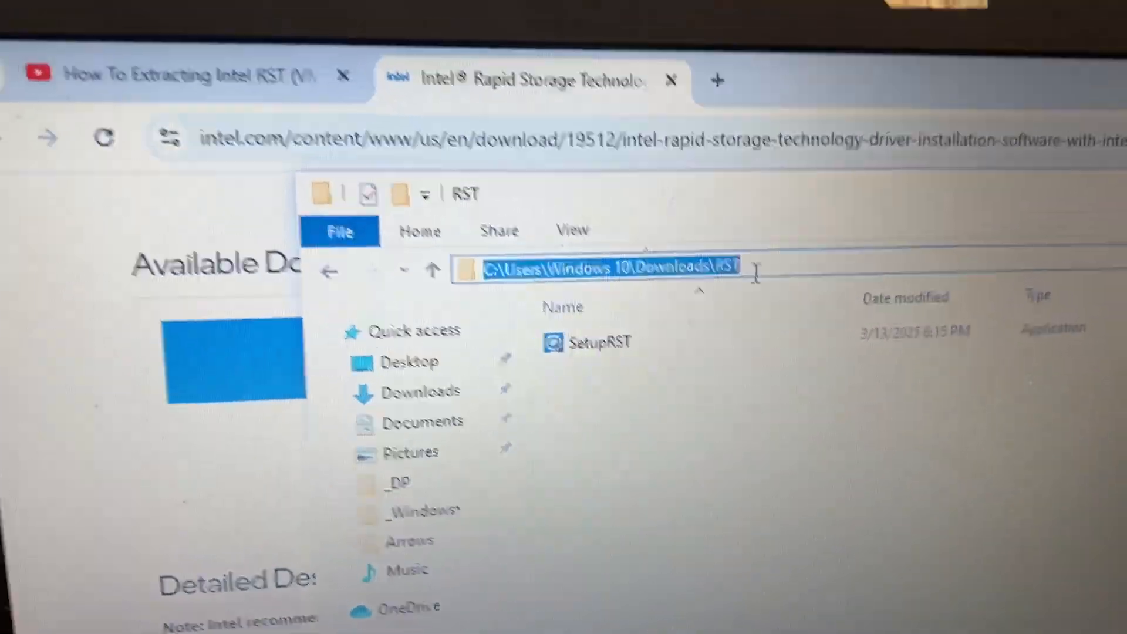
# - Launch cmd from the RST folder's address bar so it opens in Downloads\RST
pyautogui.write('cmd')
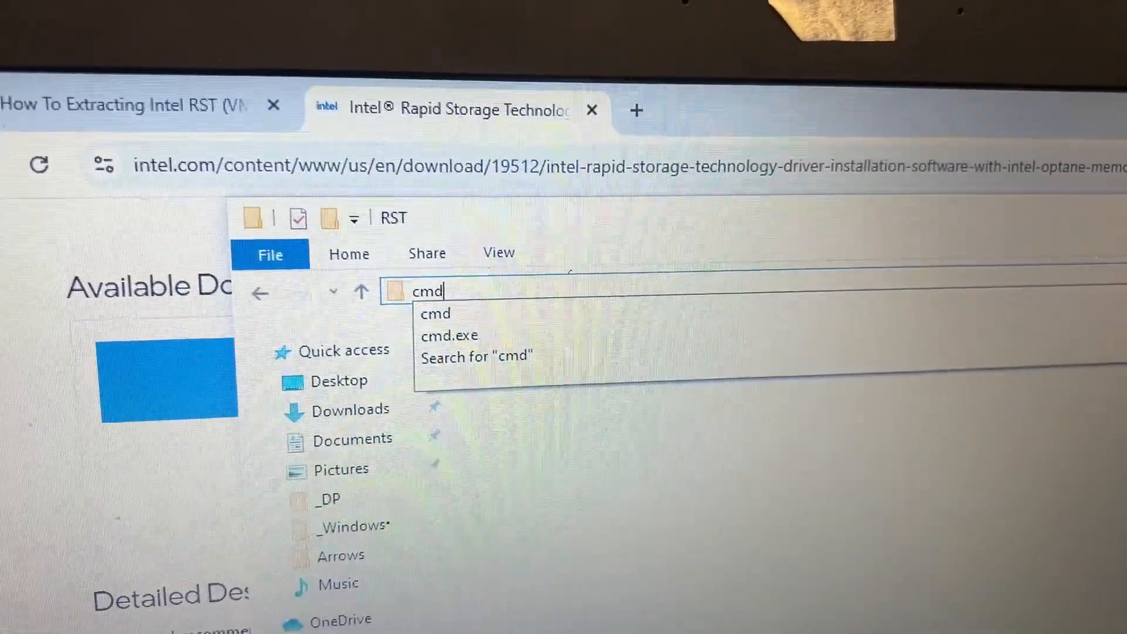
pyautogui.write('.e')
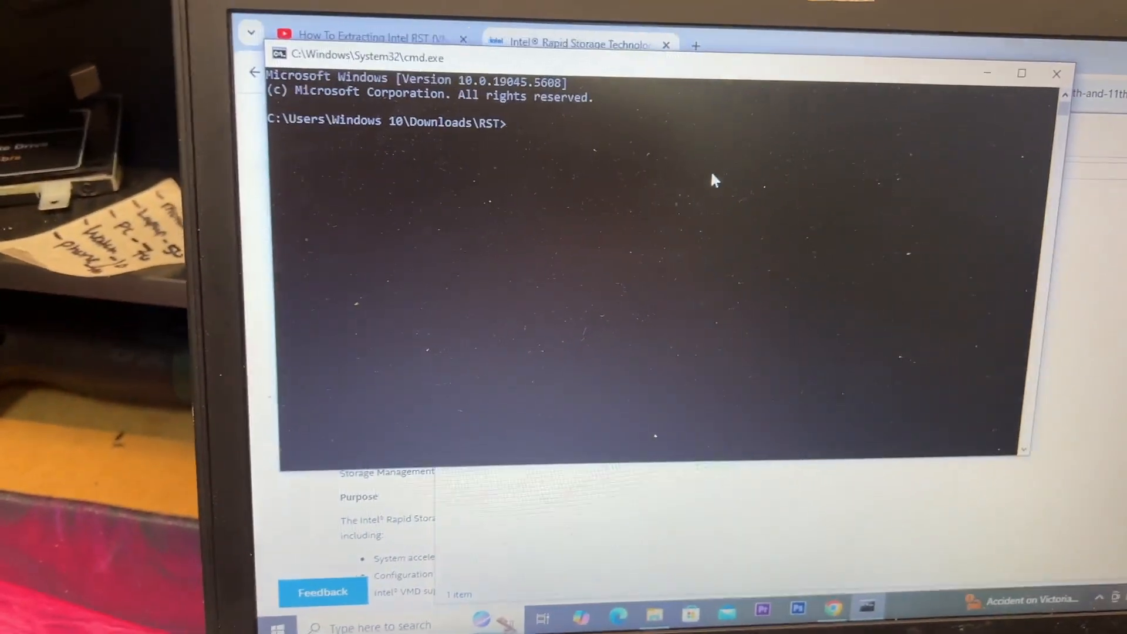
# - Run SetupRST.exe -extractdrivers SetupRST_extracted to unpack the drivers beside SetupRST
pyautogui.write('SetupRST.exe -extractdrivers SetupRST_extracted')
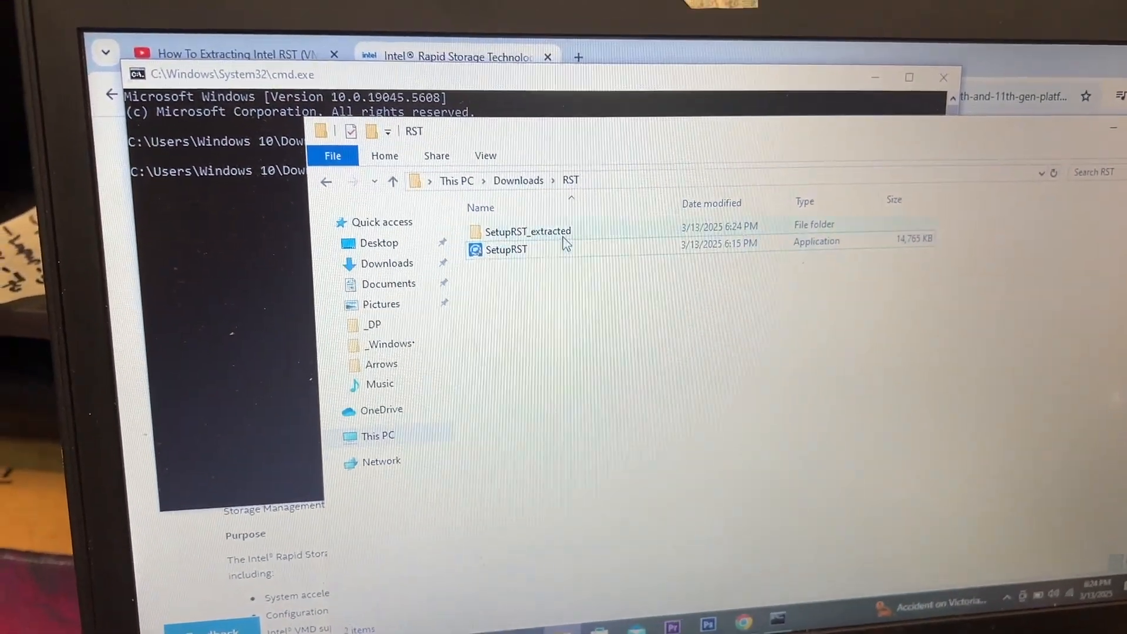
# - Drill through SetupRST_extracted\production\Windows10-x64\15063\Drivers and select the VMD folder
pyautogui.doubleClick(527, 231)
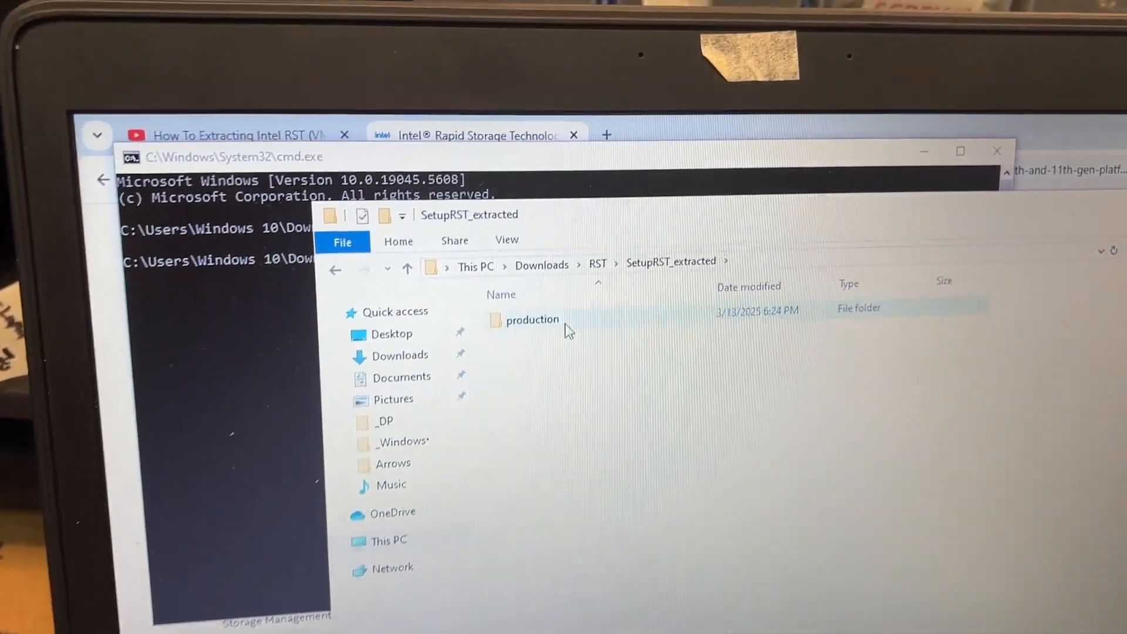
pyautogui.doubleClick(532, 320)
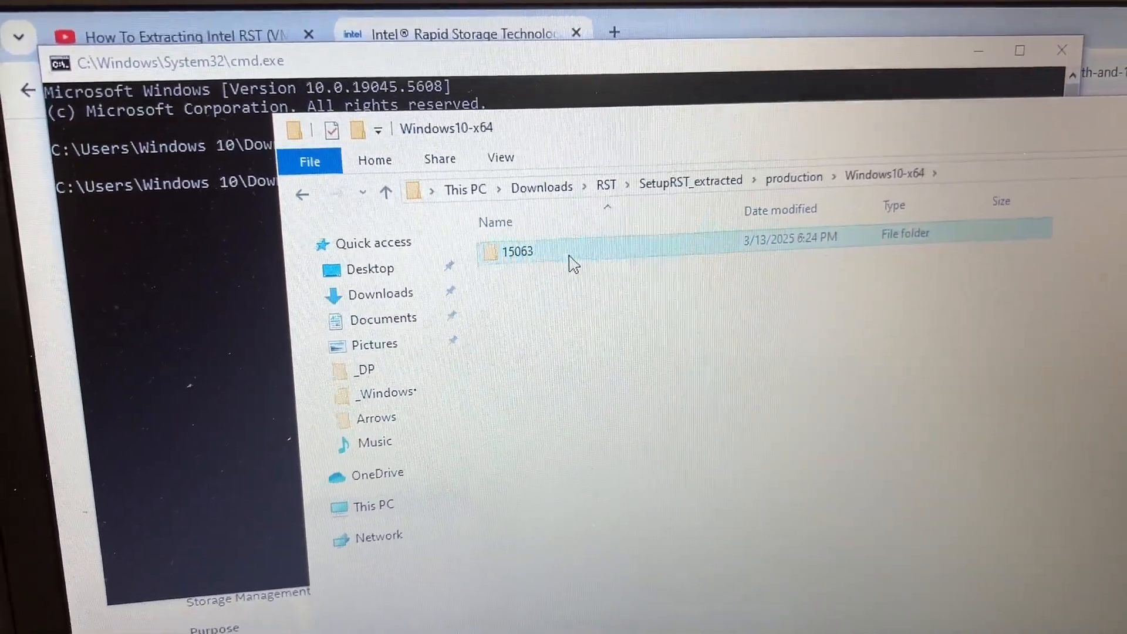
pyautogui.doubleClick(516, 251)
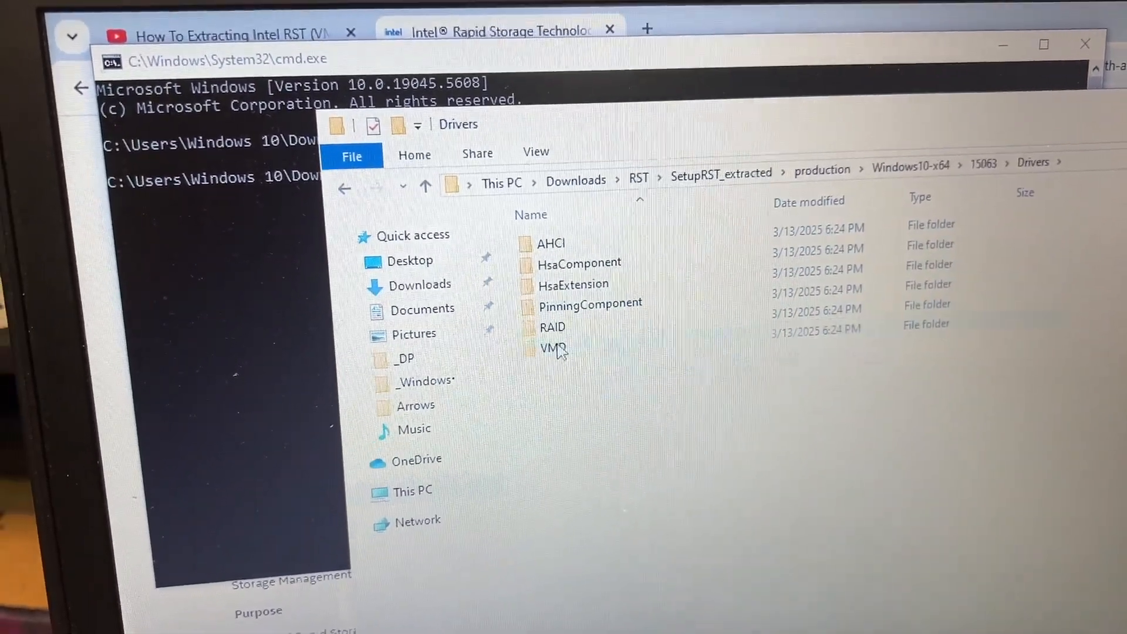
pyautogui.click(559, 354)
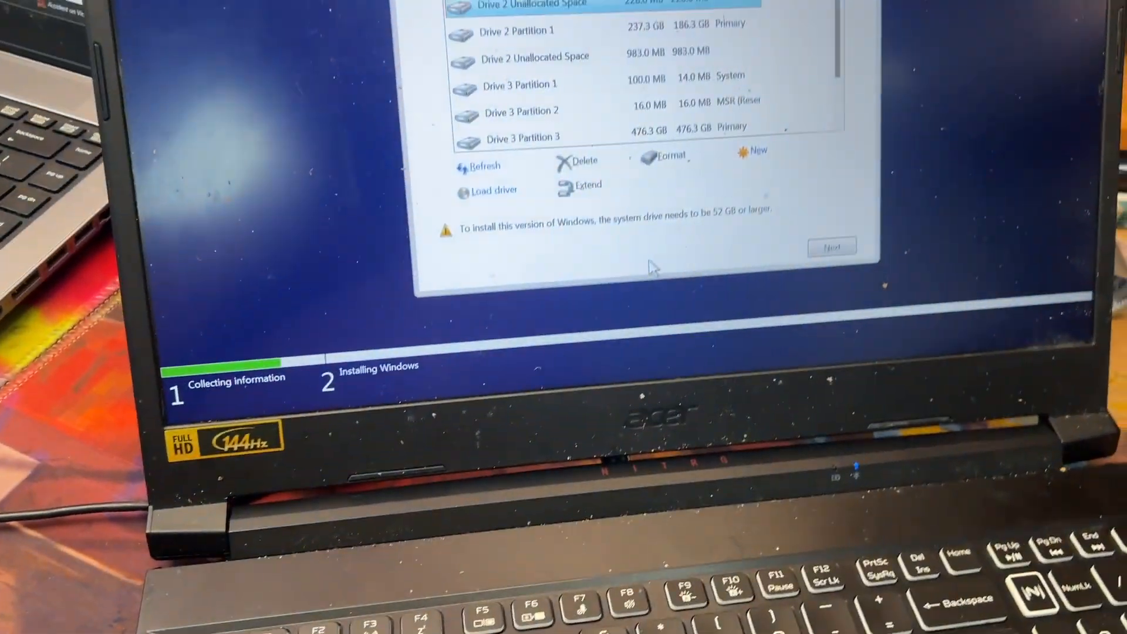
# - Browse Load driver to C:\VMD so the Intel RST VMD controller drivers get listed
pyautogui.click(494, 190)
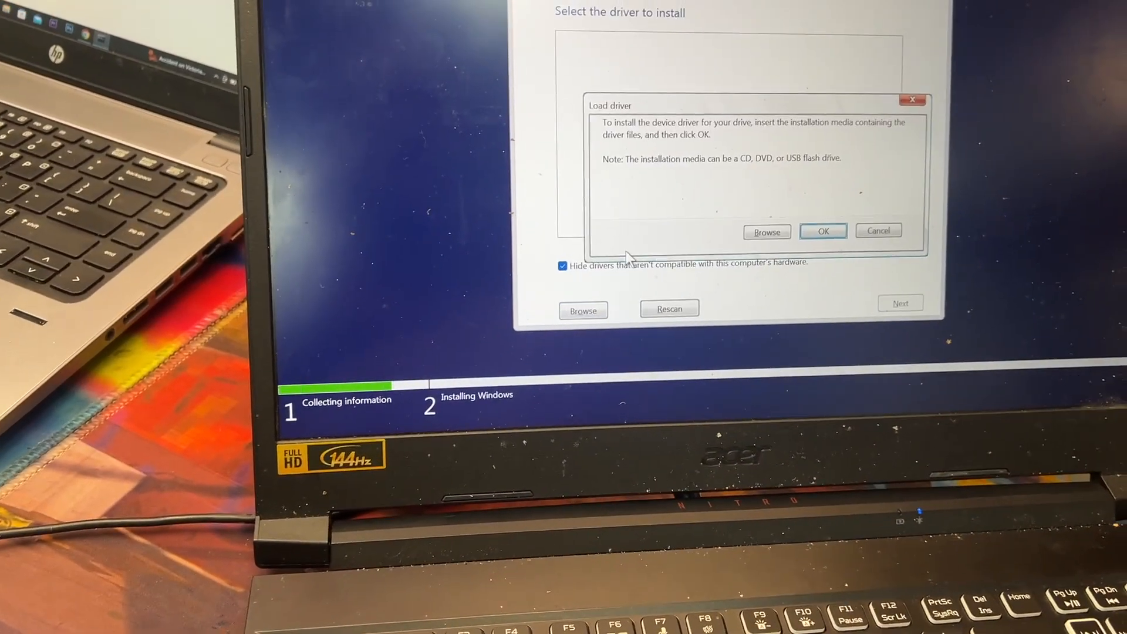
pyautogui.click(767, 231)
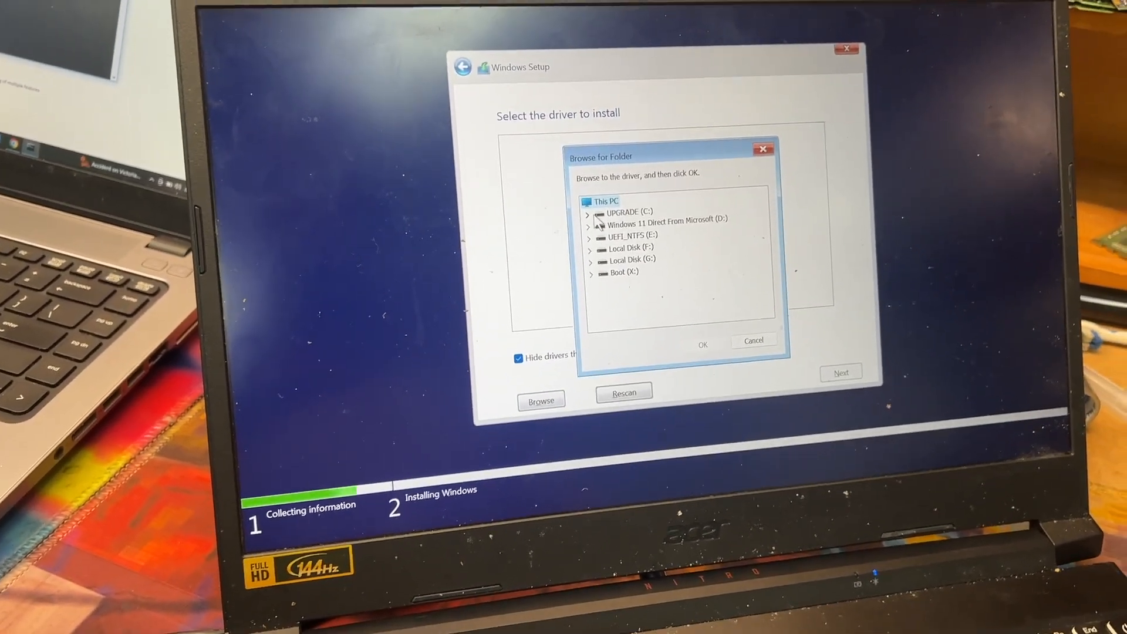
pyautogui.click(588, 213)
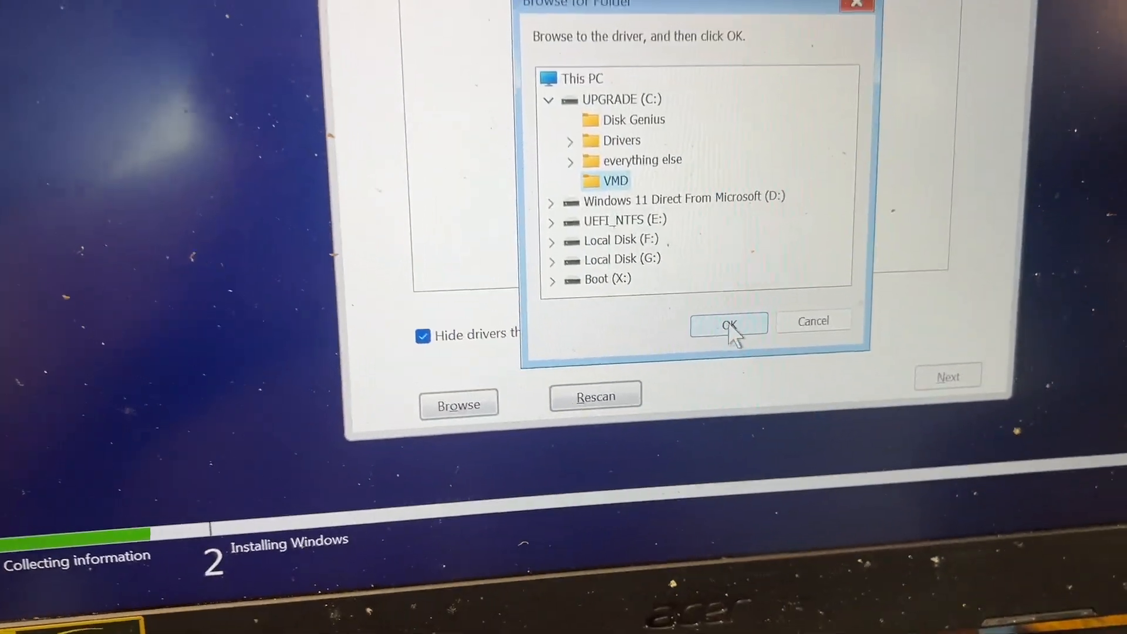
pyautogui.click(728, 323)
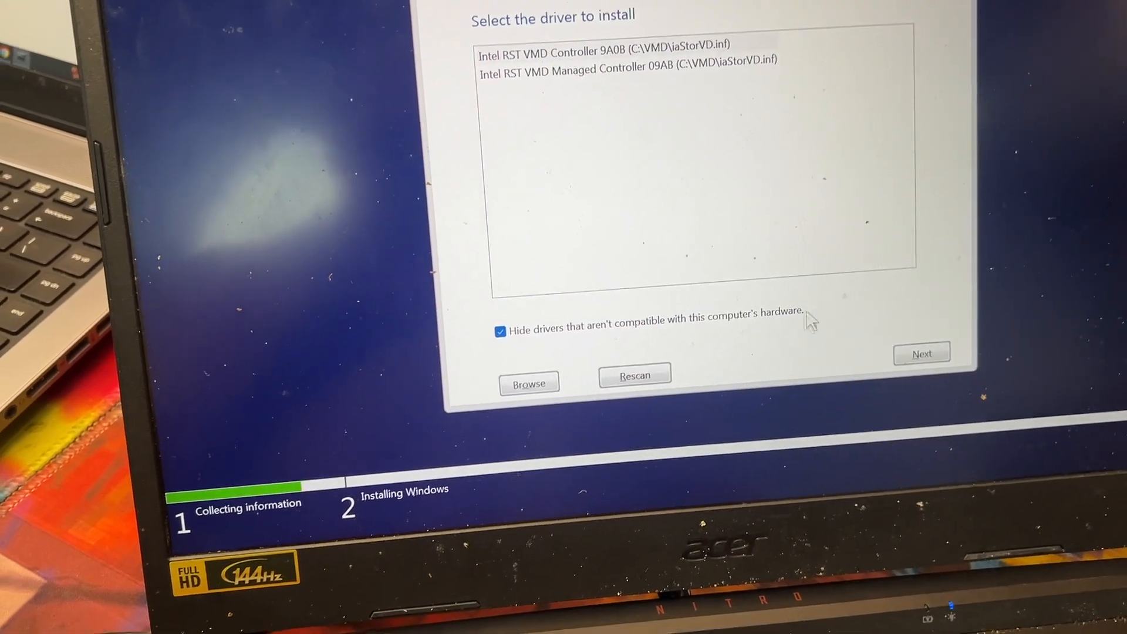
# - Load the VMD controller driver and request deletion of the 237.3 GB Drive 2 Partition 1
pyautogui.click(923, 353)
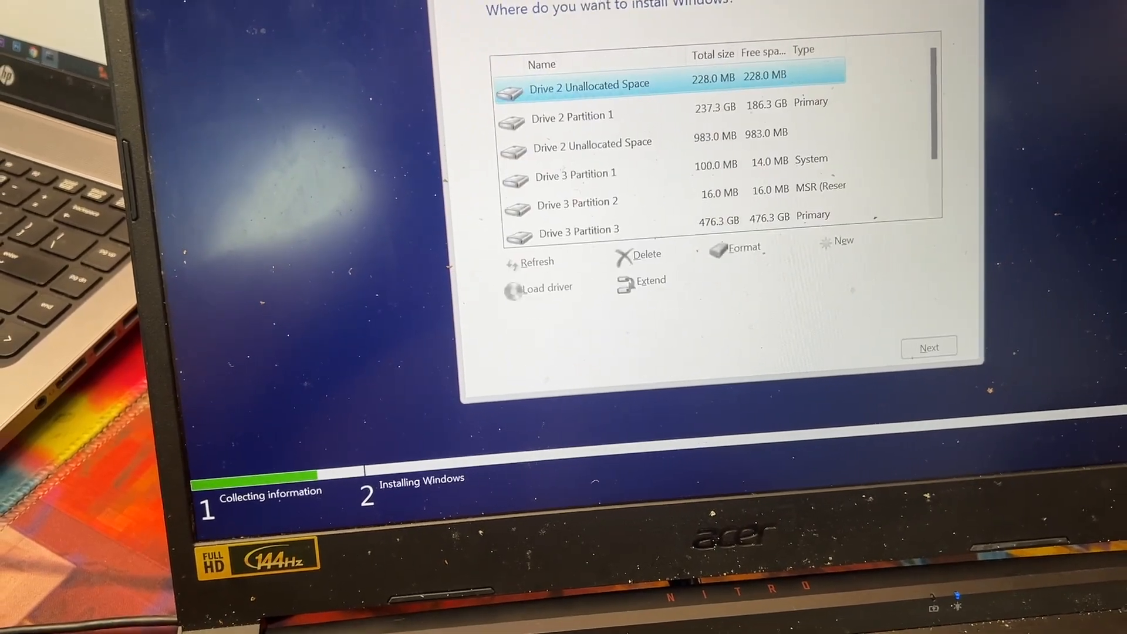
pyautogui.click(667, 155)
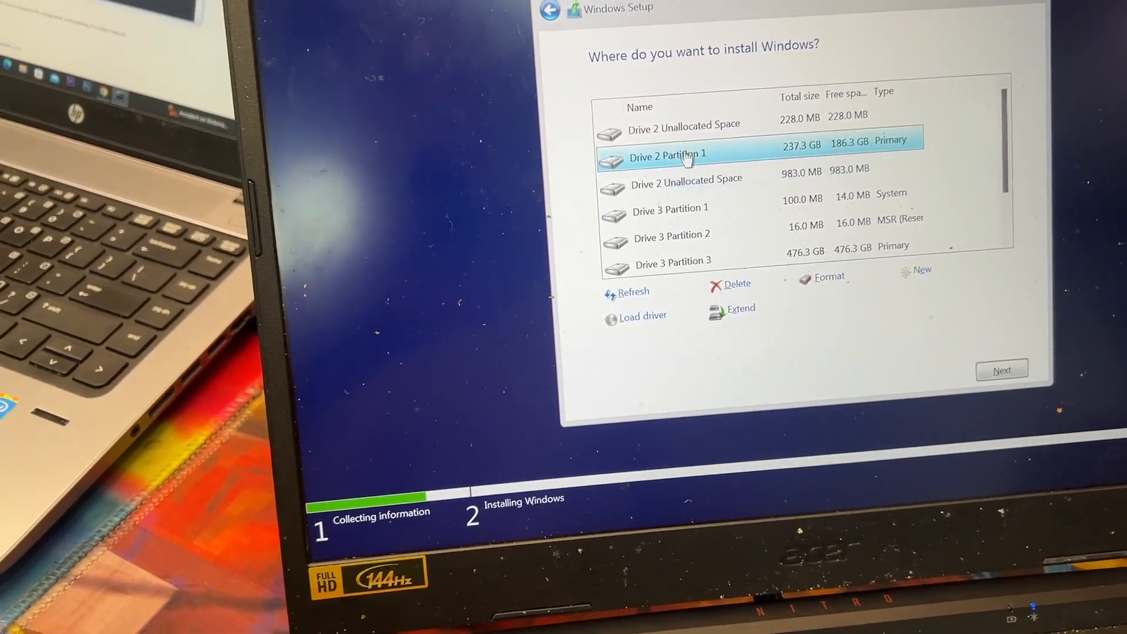
pyautogui.click(734, 283)
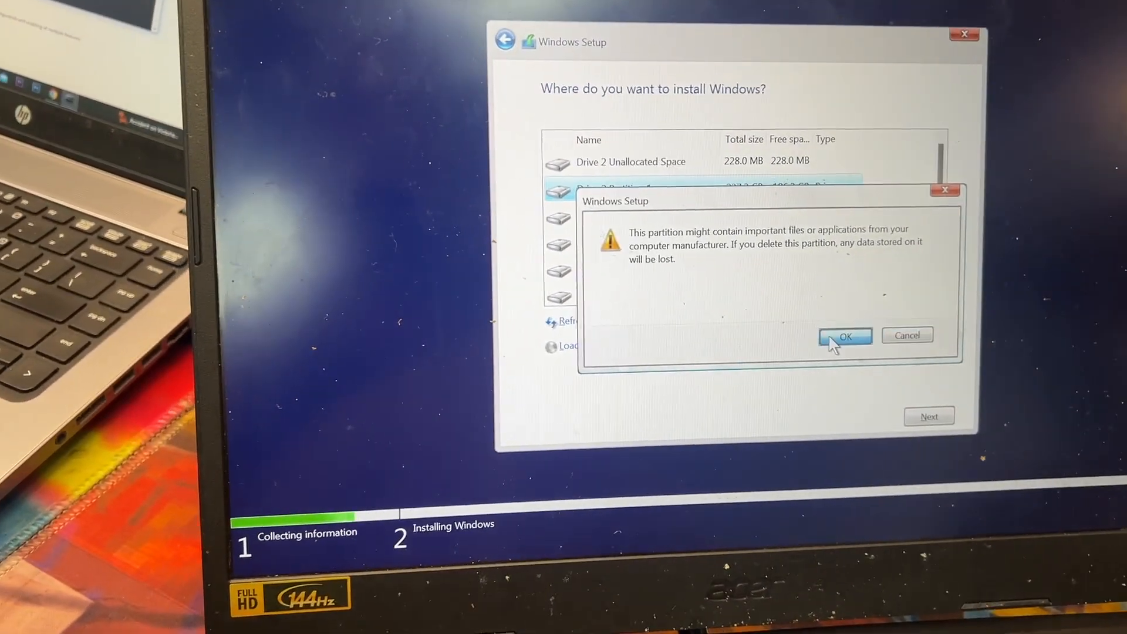